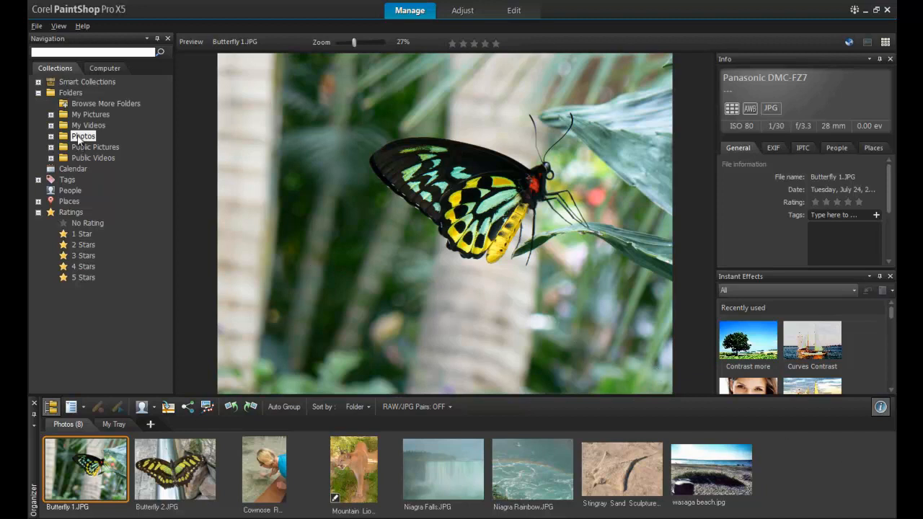
Open the Photos folder in Map Mode and select the Stingray Sand Sculpture and wasaga beach photos
{"action": "left_click", "coordinate": [83, 136]}
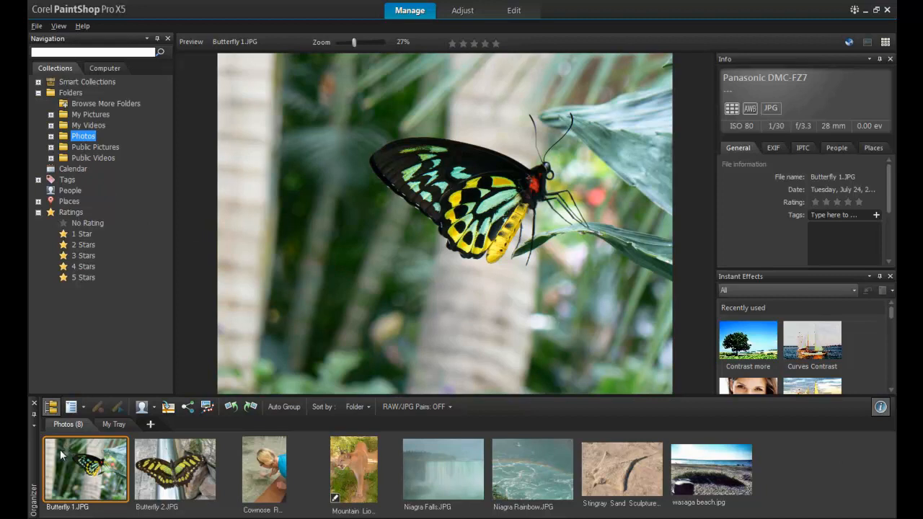
{"action": "mouse_move", "coordinate": [646, 446]}
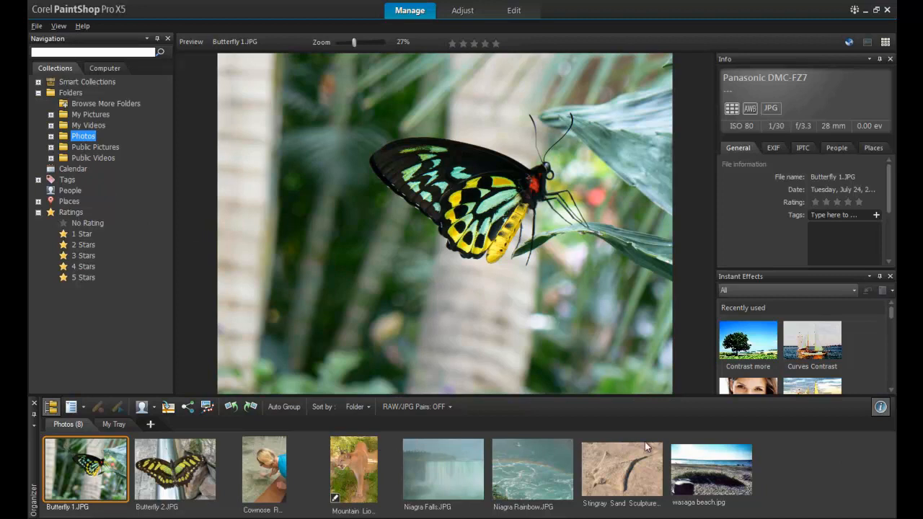
{"action": "mouse_move", "coordinate": [785, 452]}
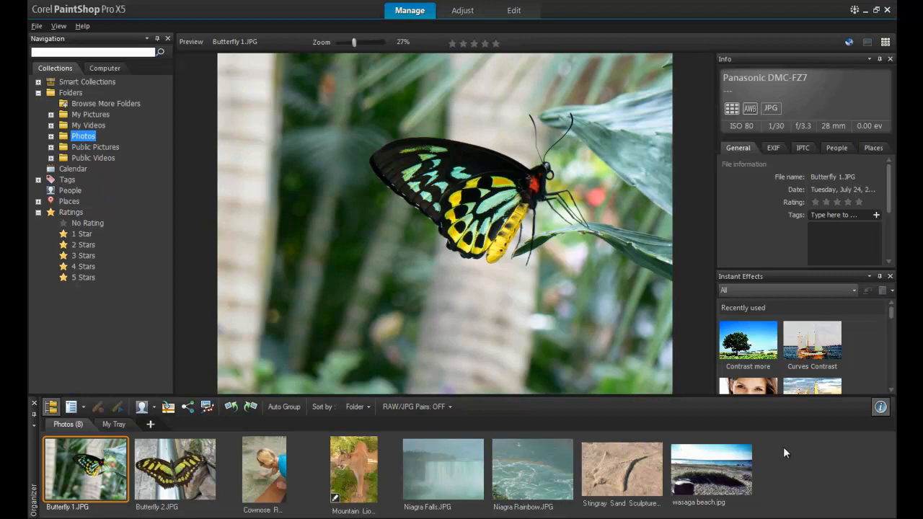
{"action": "mouse_move", "coordinate": [777, 455]}
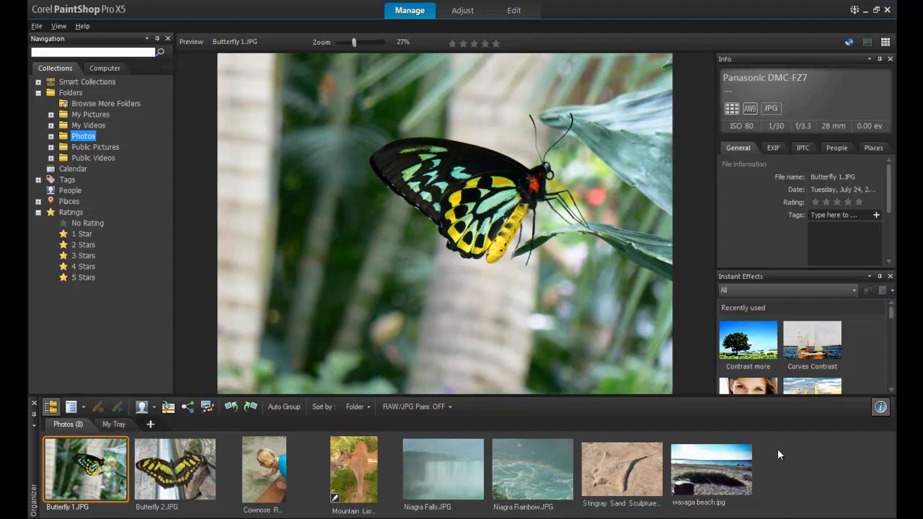
{"action": "mouse_move", "coordinate": [174, 468]}
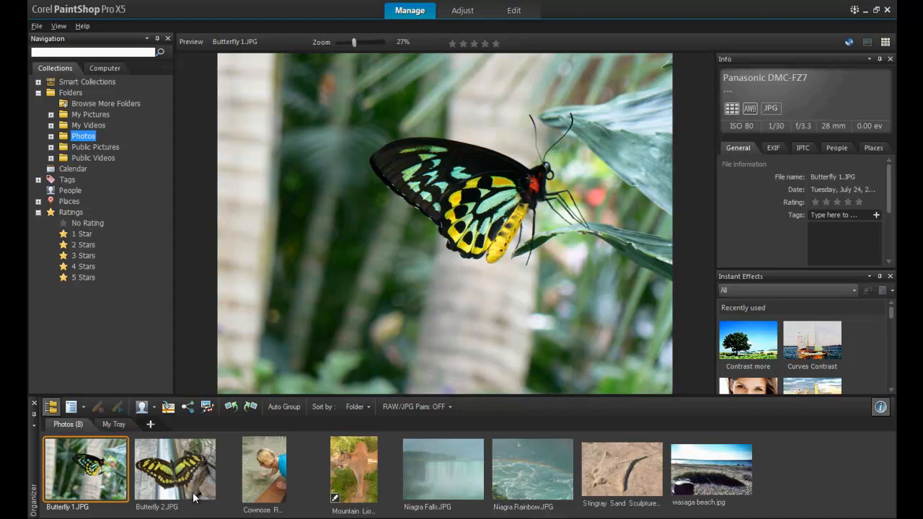
{"action": "mouse_move", "coordinate": [661, 153]}
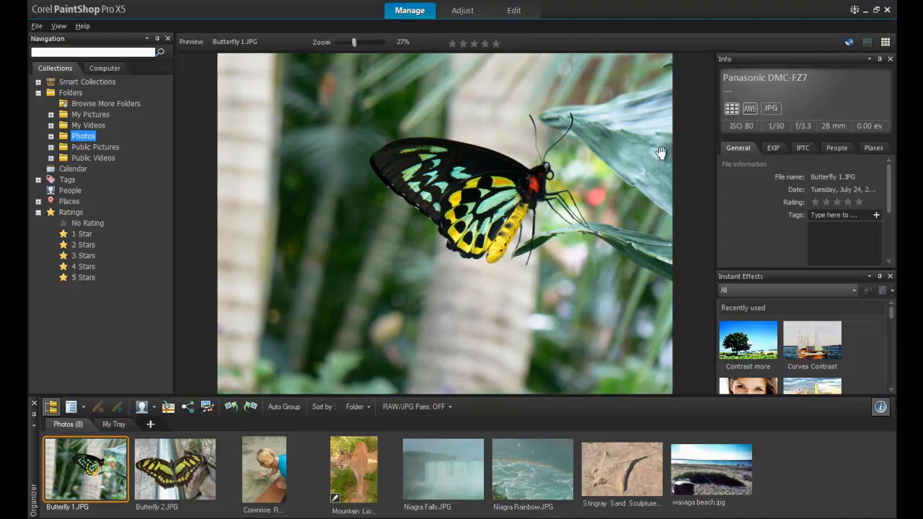
{"action": "mouse_move", "coordinate": [848, 43]}
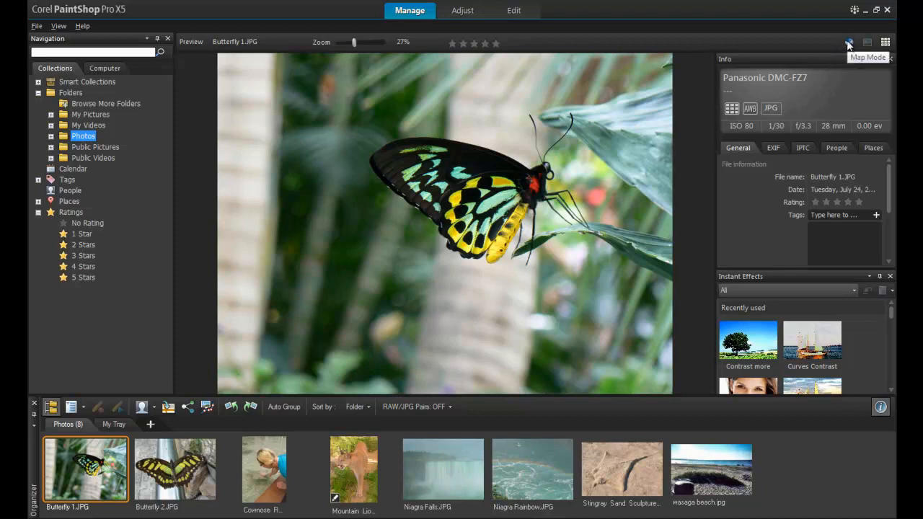
{"action": "left_click", "coordinate": [849, 41]}
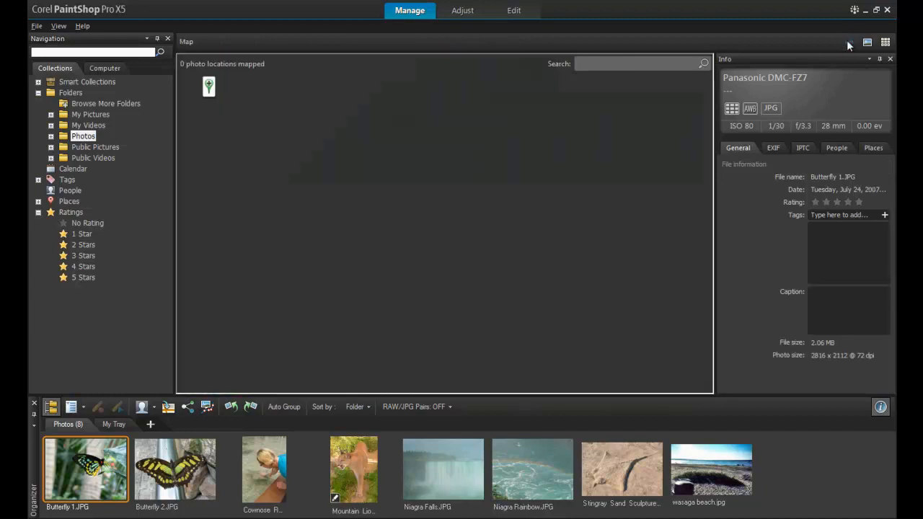
{"action": "left_click", "coordinate": [849, 44]}
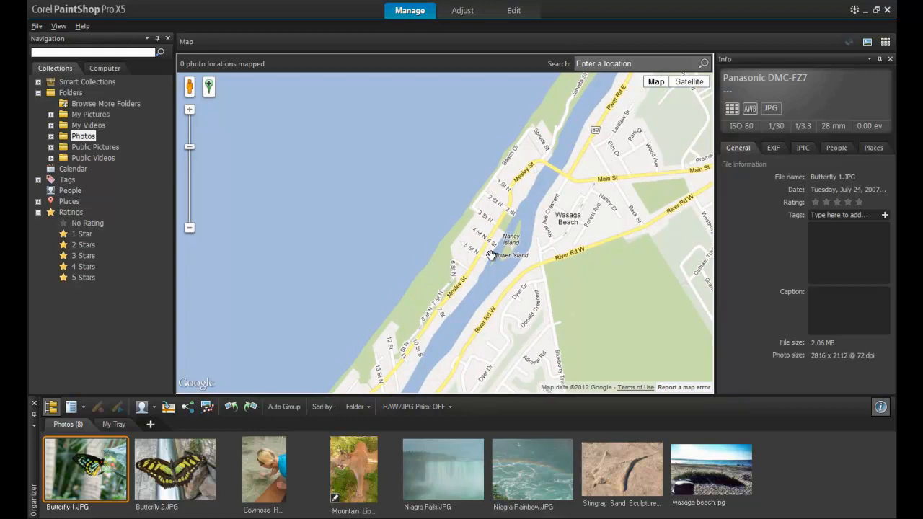
{"action": "left_click", "coordinate": [621, 470]}
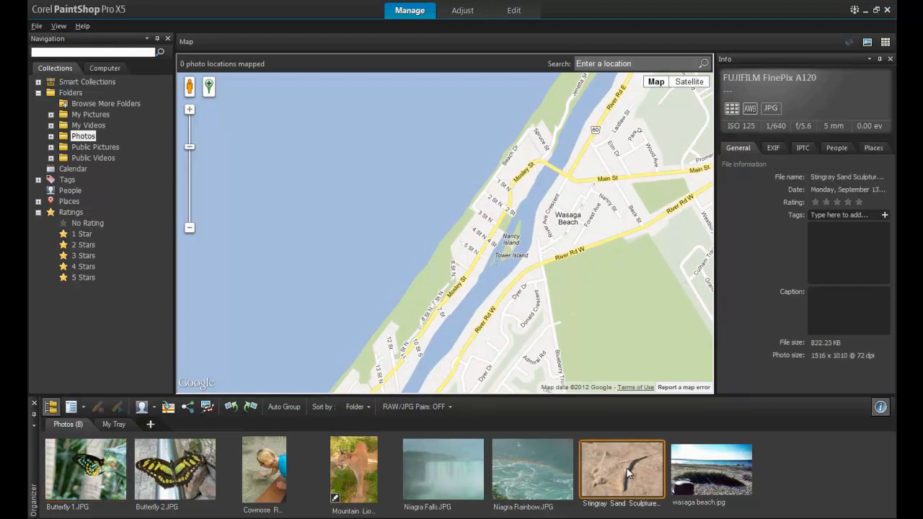
{"action": "mouse_move", "coordinate": [698, 494]}
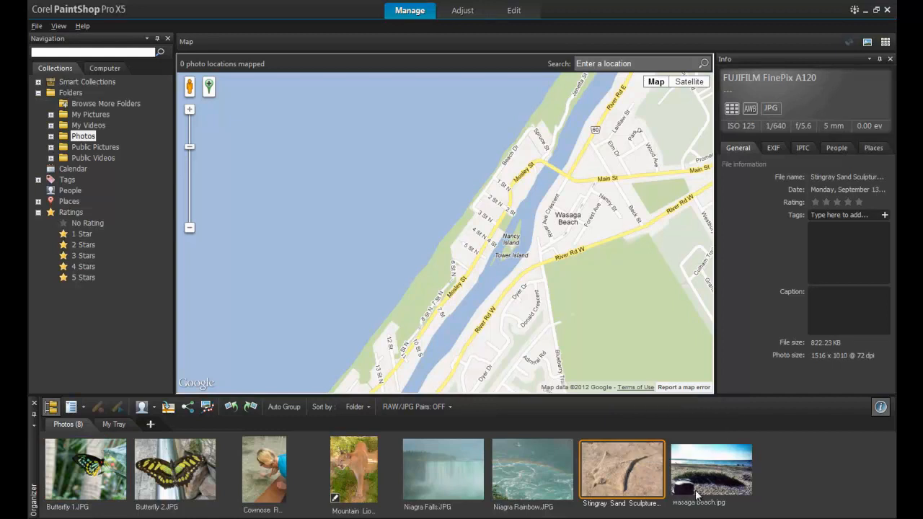
{"action": "left_click", "coordinate": [710, 469]}
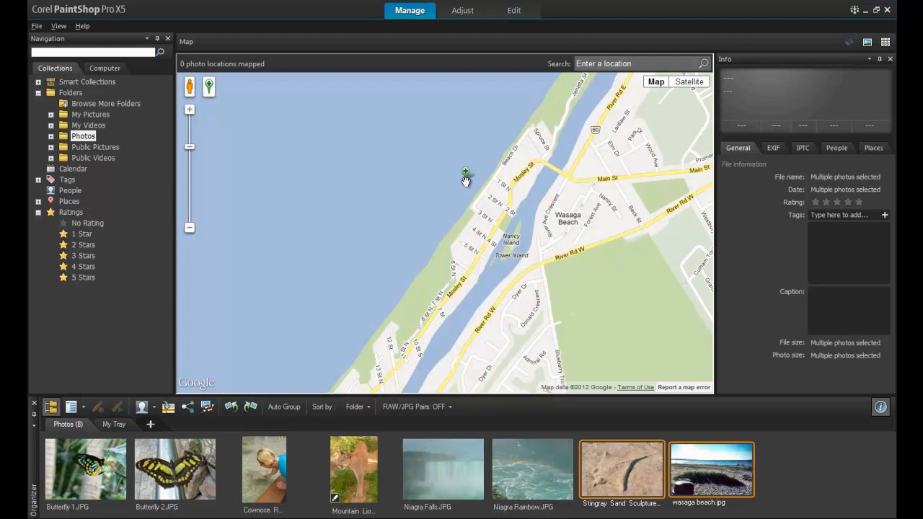
{"action": "mouse_move", "coordinate": [485, 180]}
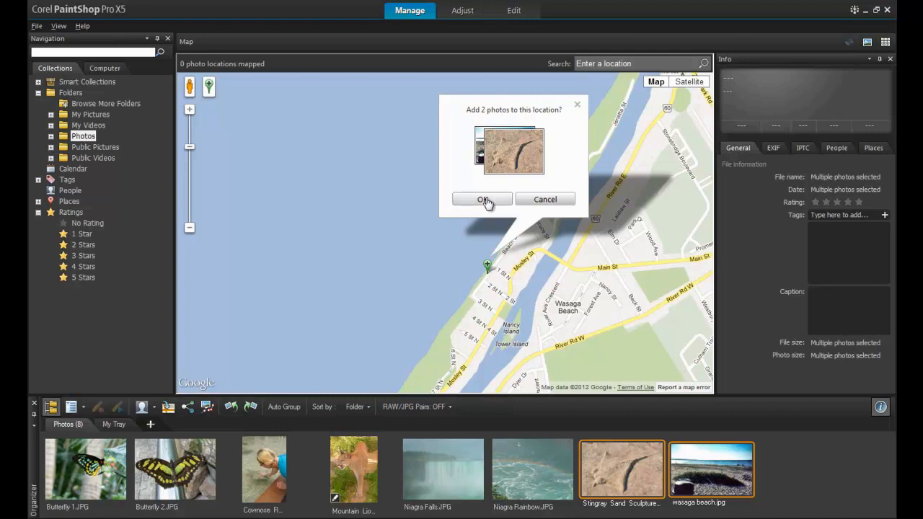
Confirm placing the two selected beach photos at Wasaga Beach on the map
{"action": "left_click", "coordinate": [482, 199]}
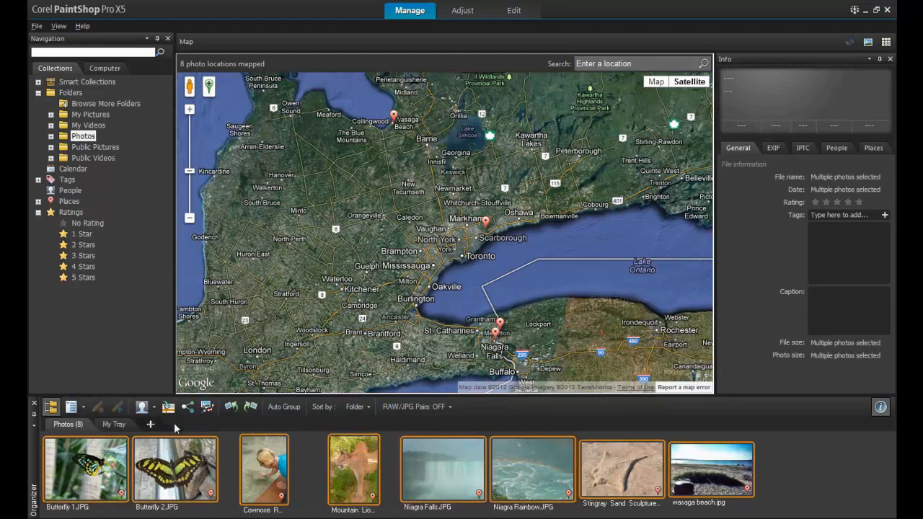
{"action": "mouse_move", "coordinate": [206, 406]}
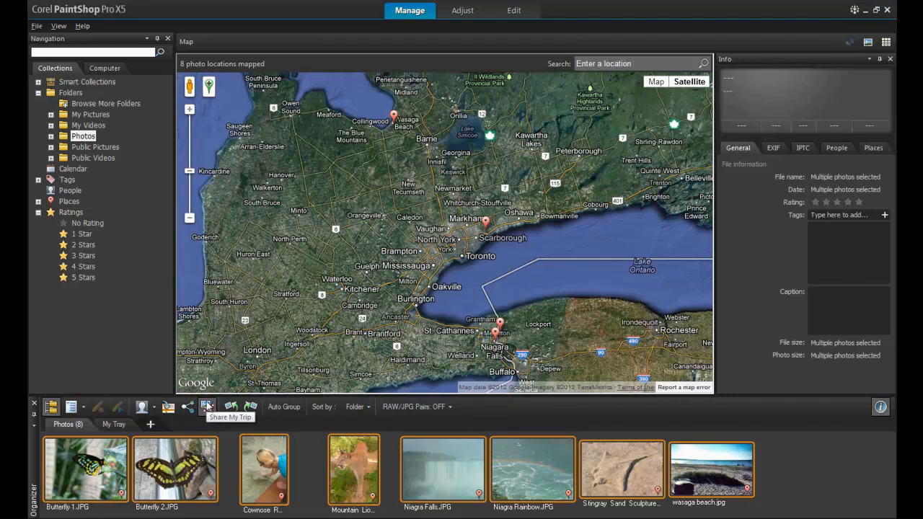
Launch Share My Trip and close the intro guide with 'Don't show this window again' checked
{"action": "left_click", "coordinate": [207, 406]}
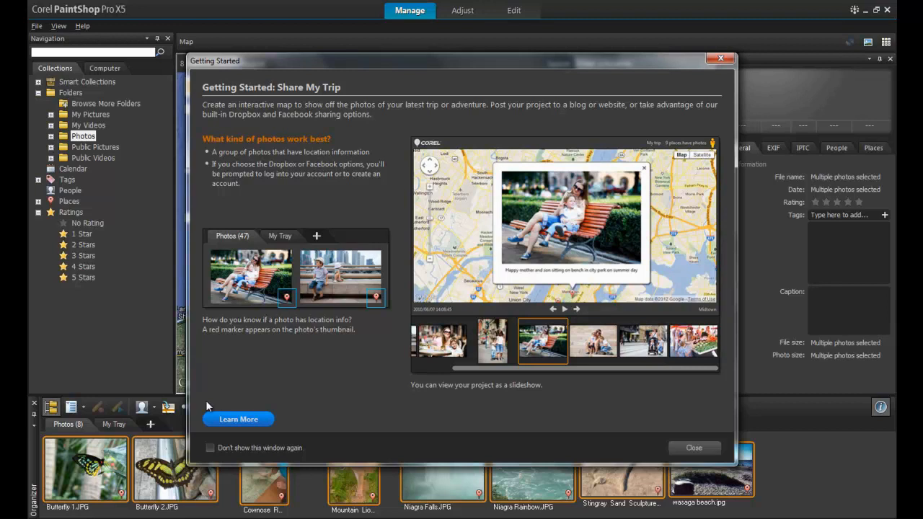
{"action": "left_click", "coordinate": [209, 448]}
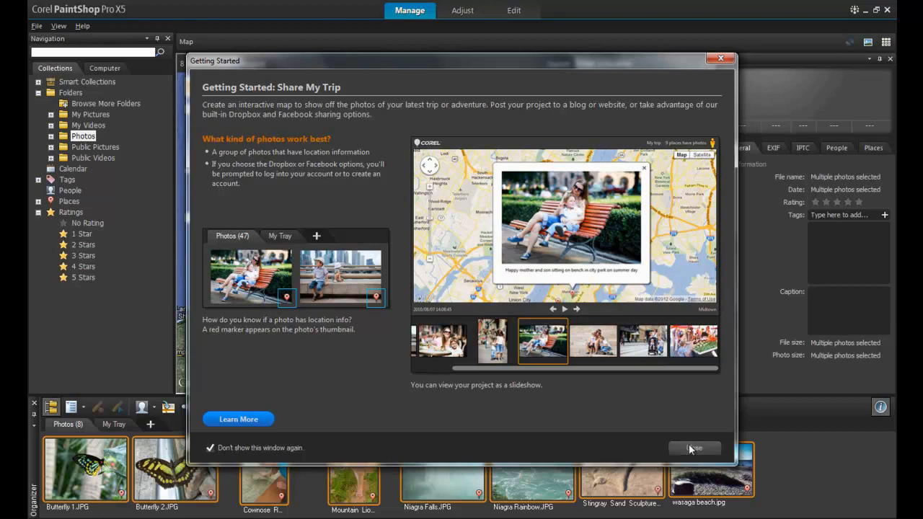
{"action": "left_click", "coordinate": [693, 447]}
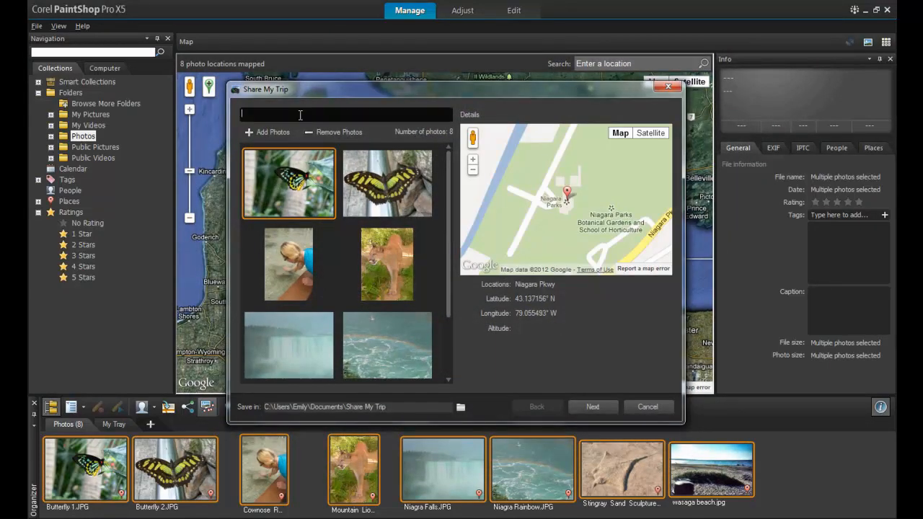
Name the trip 'Southern', build the project, and choose uploading to a public Dropbox folder
{"action": "type", "text": "Southern"}
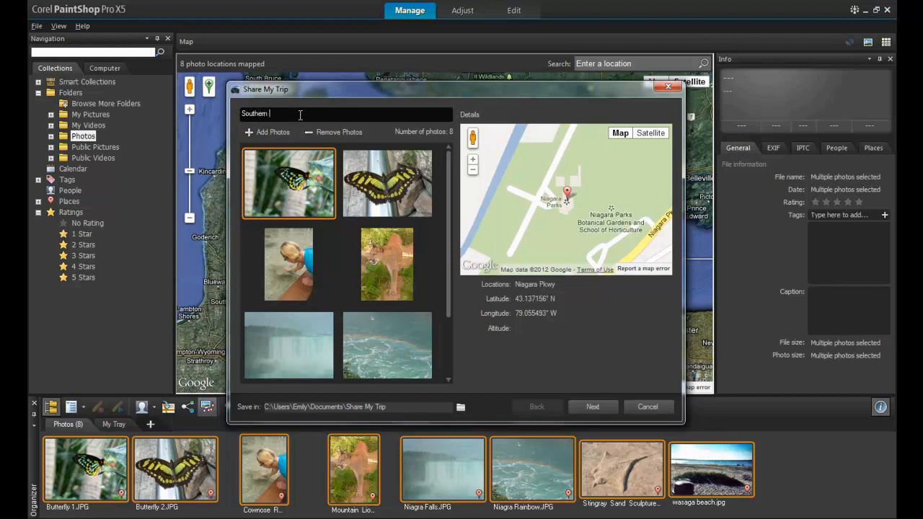
{"action": "left_click", "coordinate": [592, 406]}
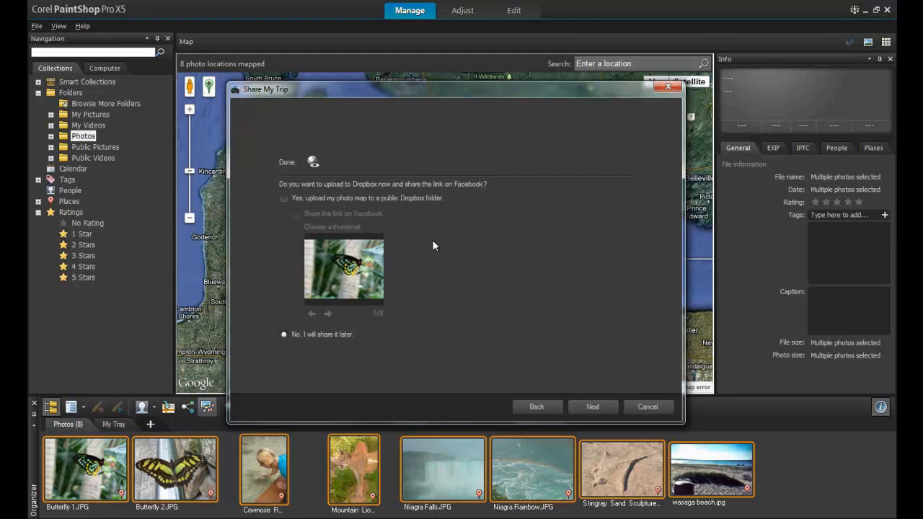
{"action": "left_click", "coordinate": [283, 198]}
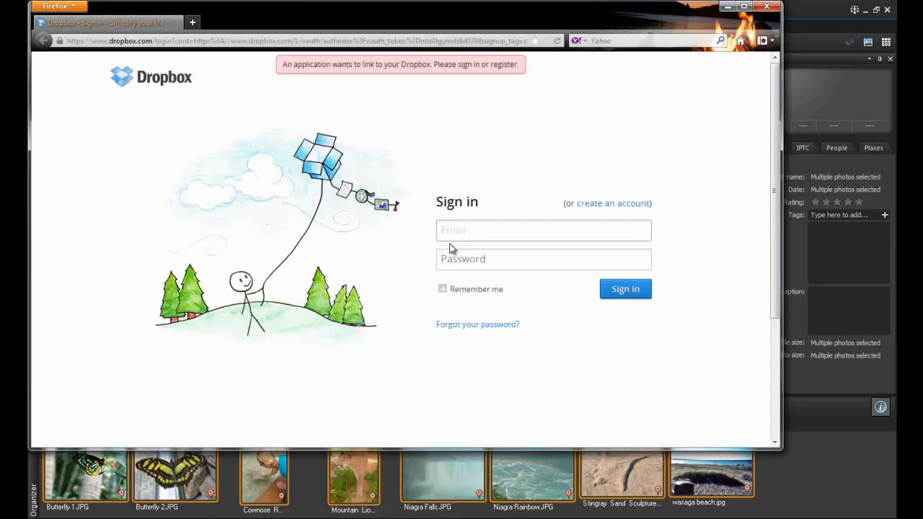
Enter the Dropbox account sign-in details and click Allow to authorize PaintShop Pro
{"action": "left_click", "coordinate": [543, 230]}
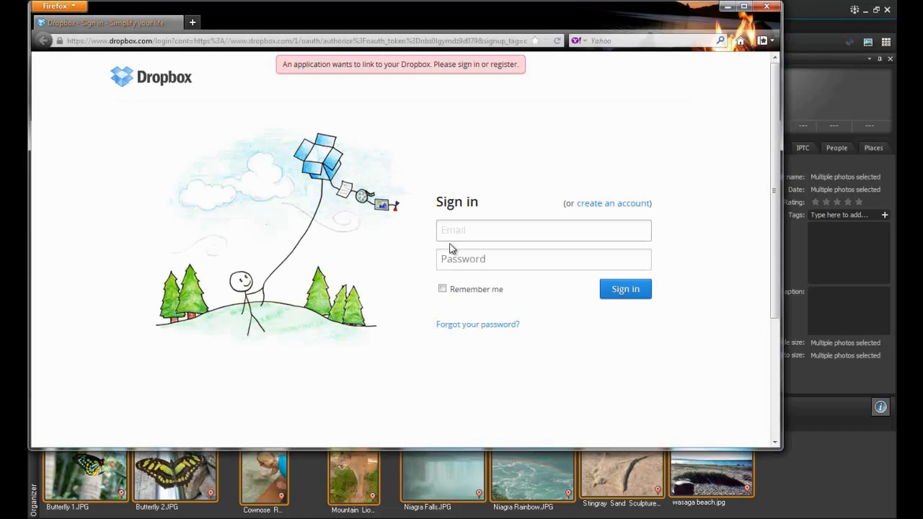
{"action": "left_click", "coordinate": [543, 230]}
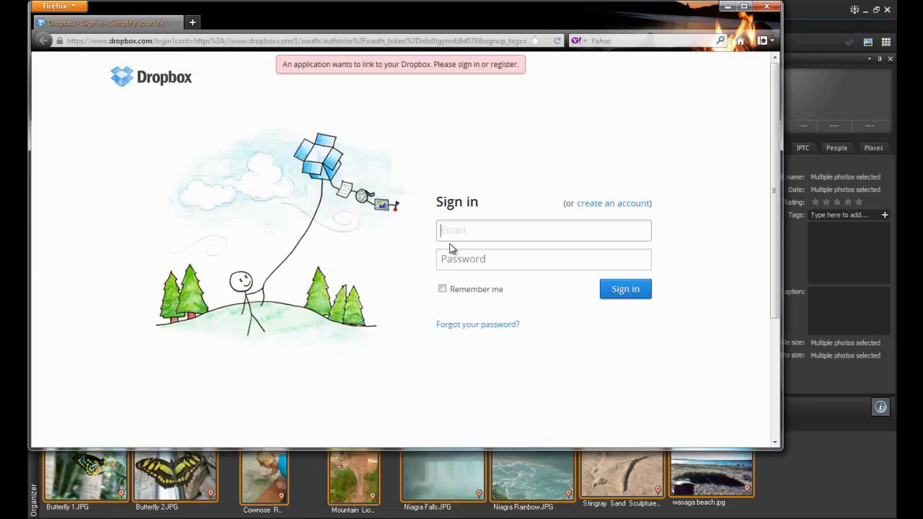
{"action": "left_click", "coordinate": [624, 289]}
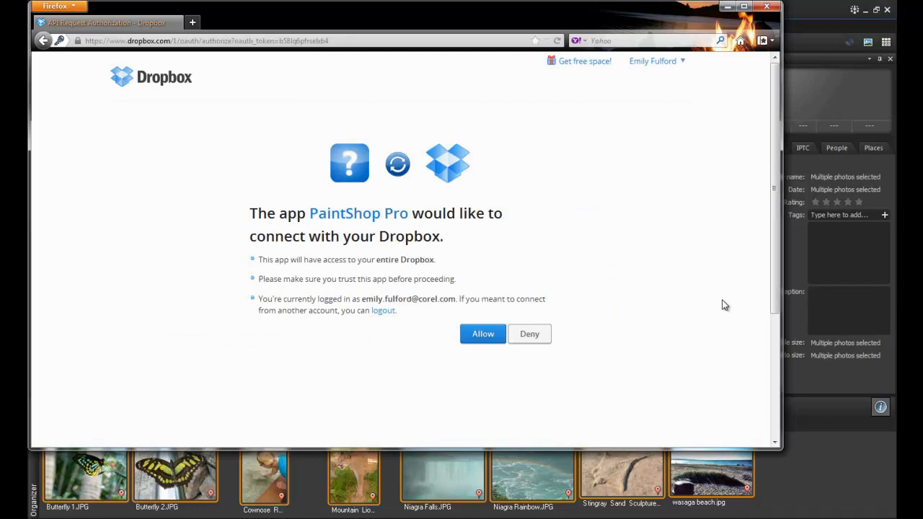
{"action": "left_click", "coordinate": [482, 334]}
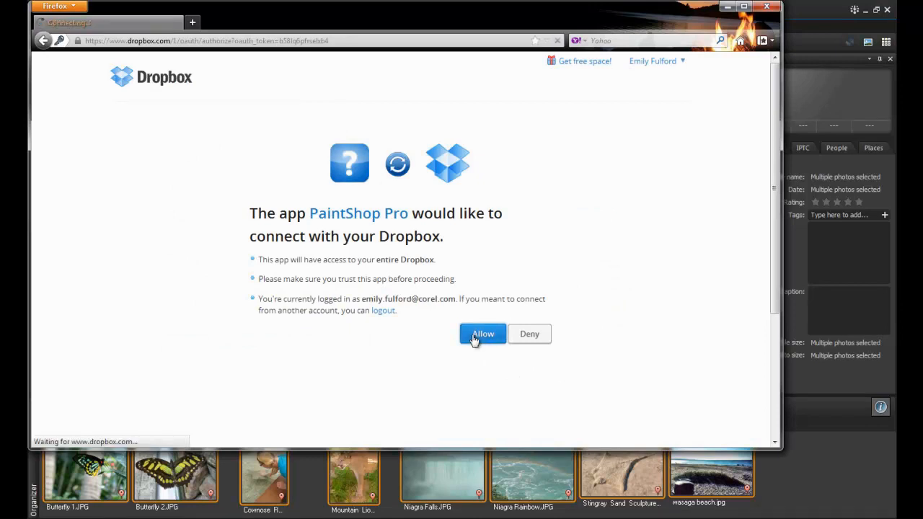
{"action": "left_click", "coordinate": [482, 334]}
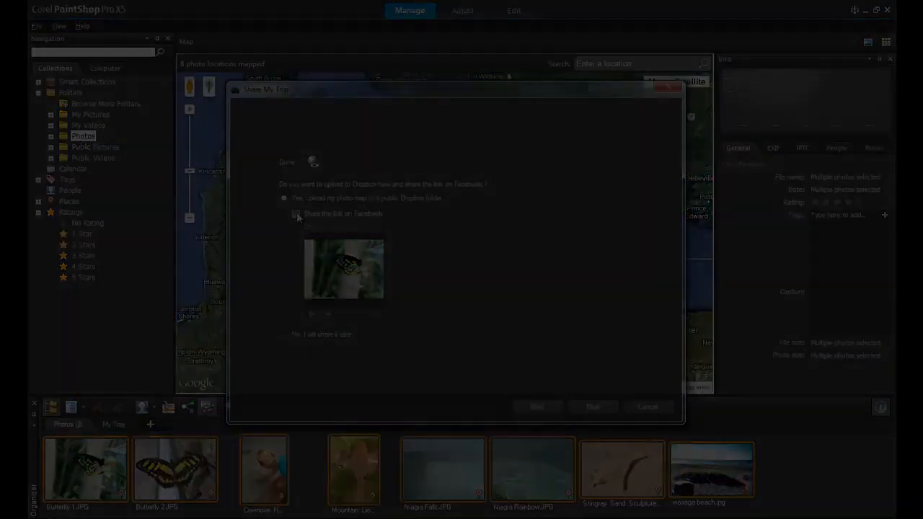
Tick Share the link on Facebook and begin uploading the photo map to Dropbox
{"action": "left_click", "coordinate": [296, 214]}
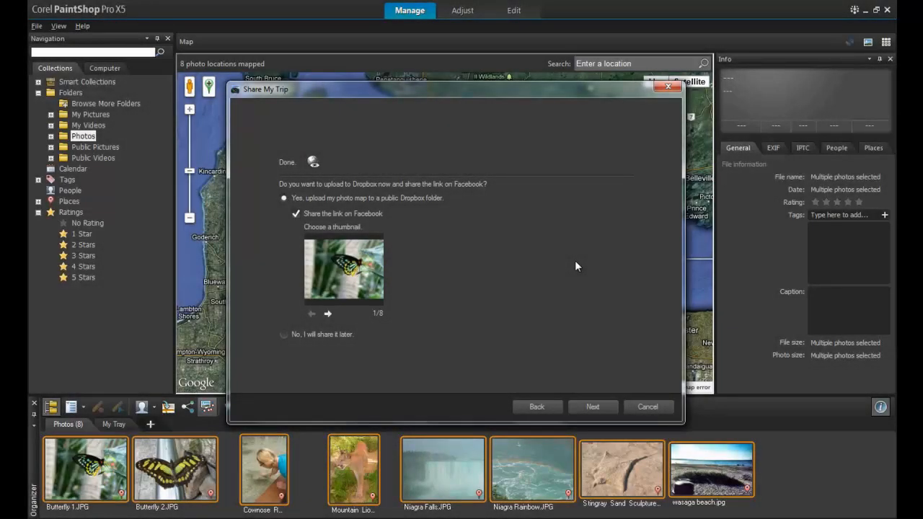
{"action": "mouse_move", "coordinate": [527, 302]}
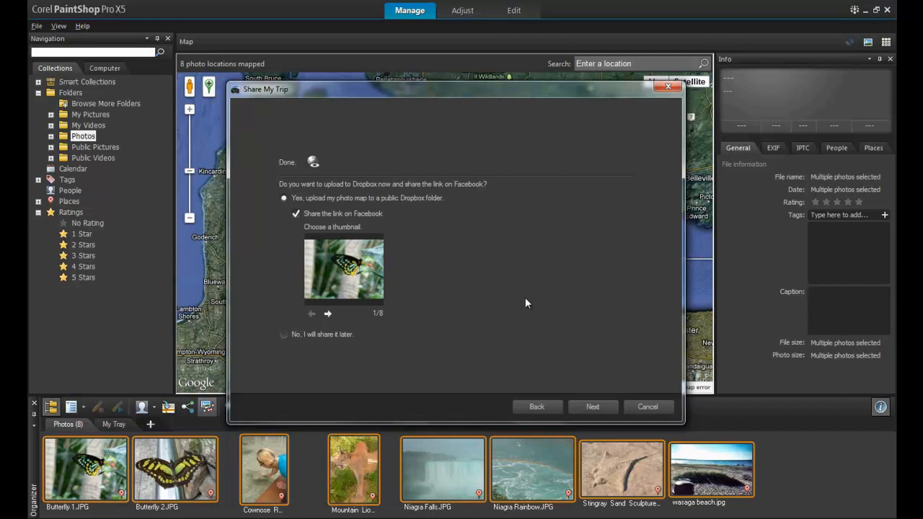
{"action": "mouse_move", "coordinate": [592, 396]}
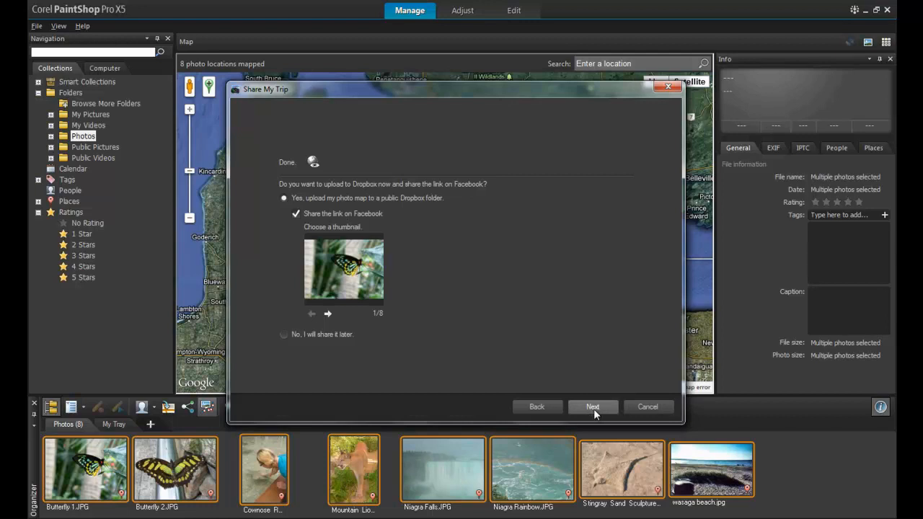
{"action": "left_click", "coordinate": [592, 407]}
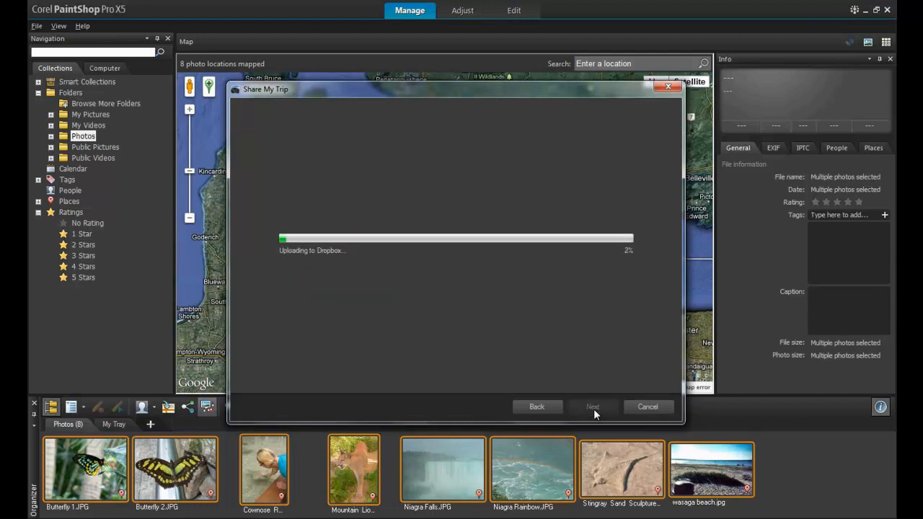
{"action": "mouse_move", "coordinate": [608, 357]}
{"action": "type", "text": "My Trip T"}
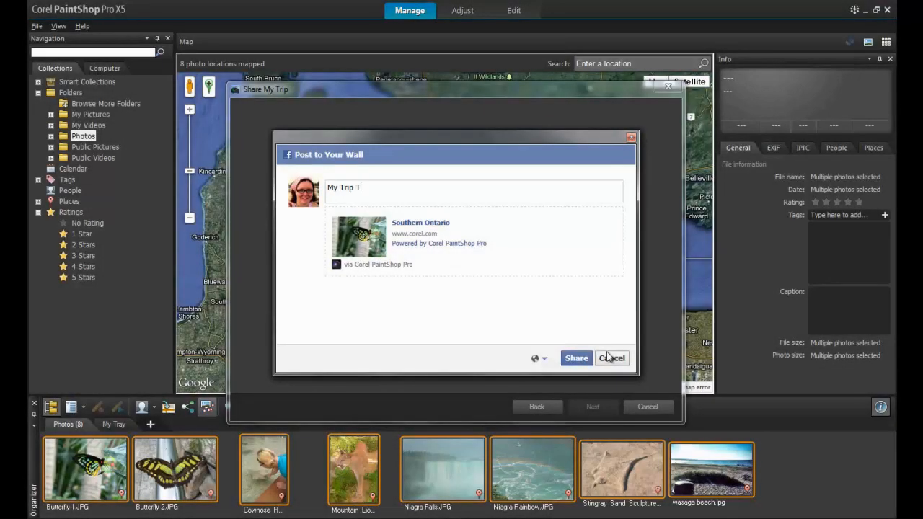
Share the map link on the Facebook wall with the message 'My Trip To Southern Ontario'
{"action": "type", "text": "o Southern O"}
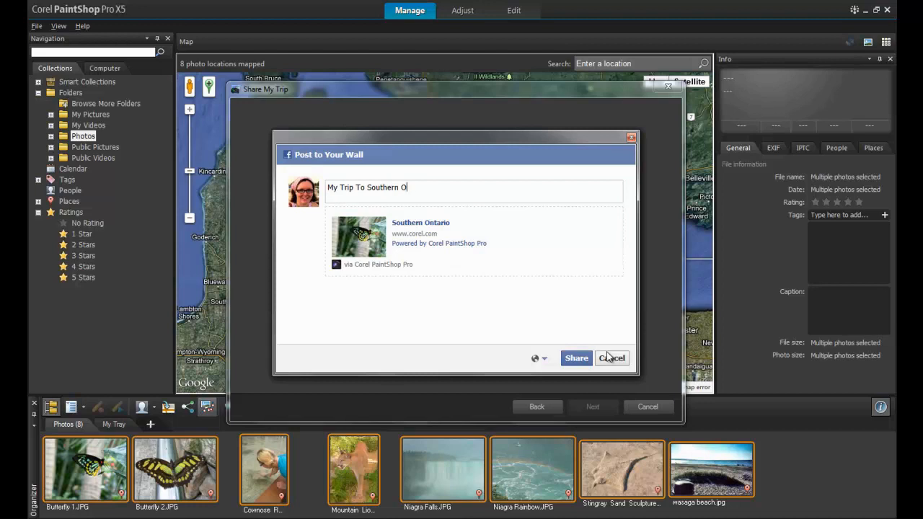
{"action": "type", "text": "ntario"}
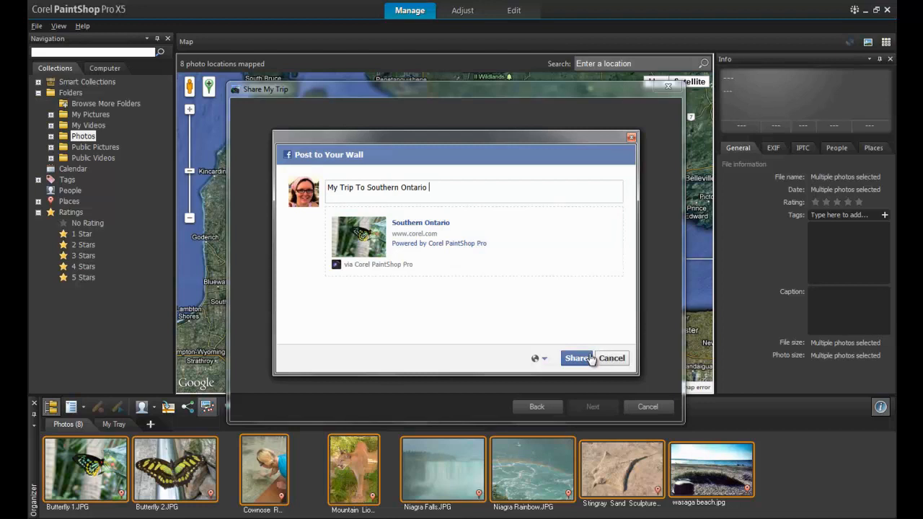
{"action": "left_click", "coordinate": [576, 358]}
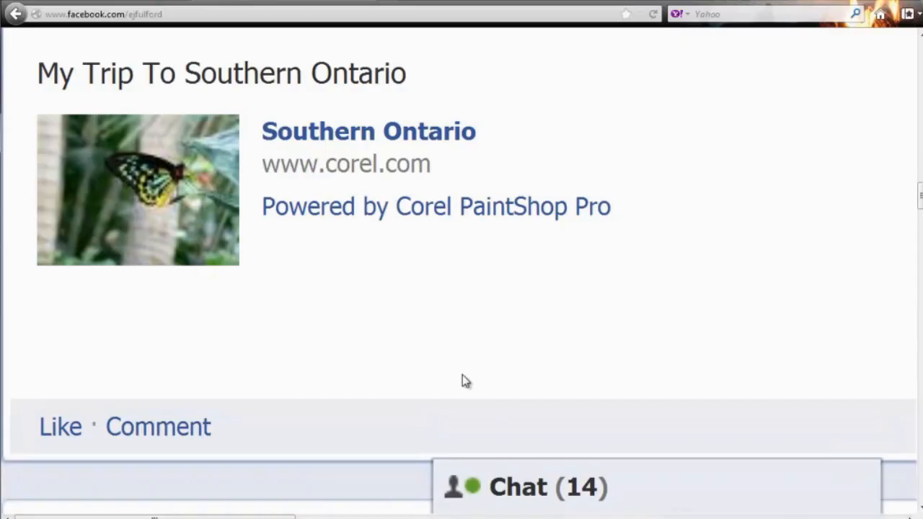
{"action": "mouse_move", "coordinate": [868, 355]}
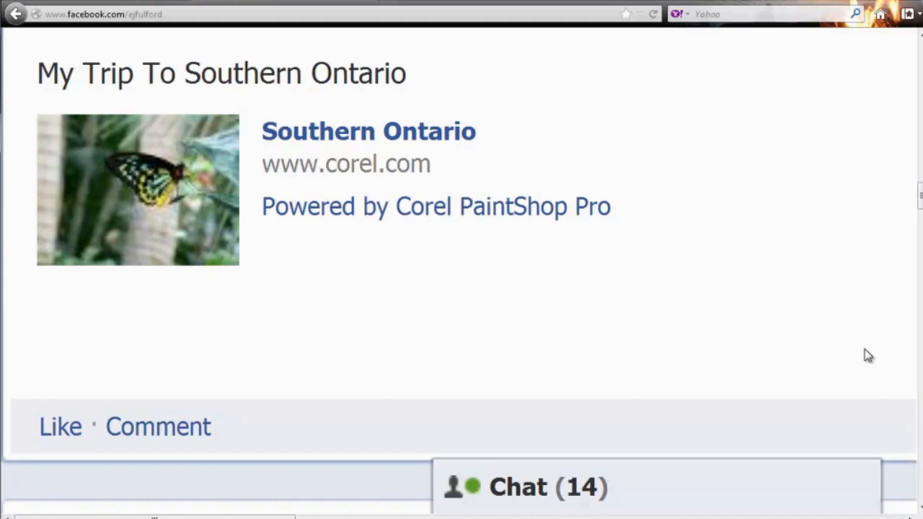
{"action": "mouse_move", "coordinate": [369, 131]}
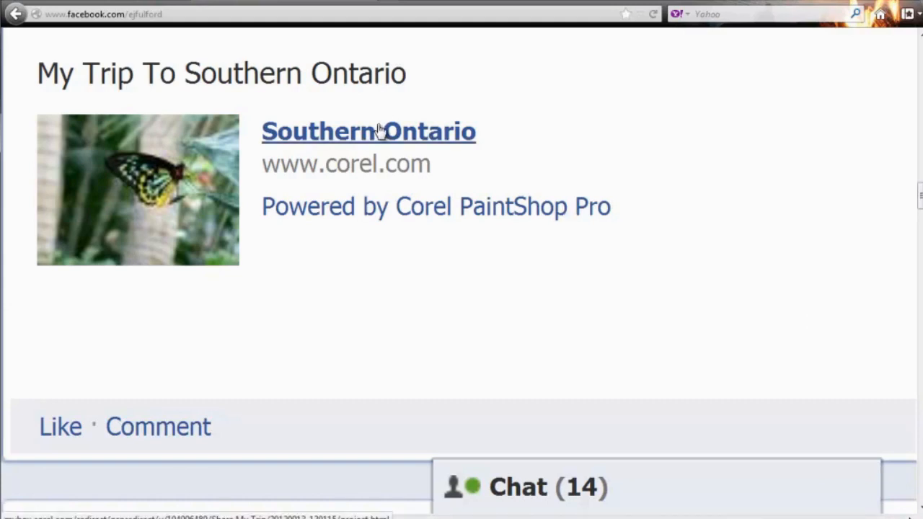
Follow the post's Southern Ontario link to the shared Dropbox trip map
{"action": "left_click", "coordinate": [368, 131]}
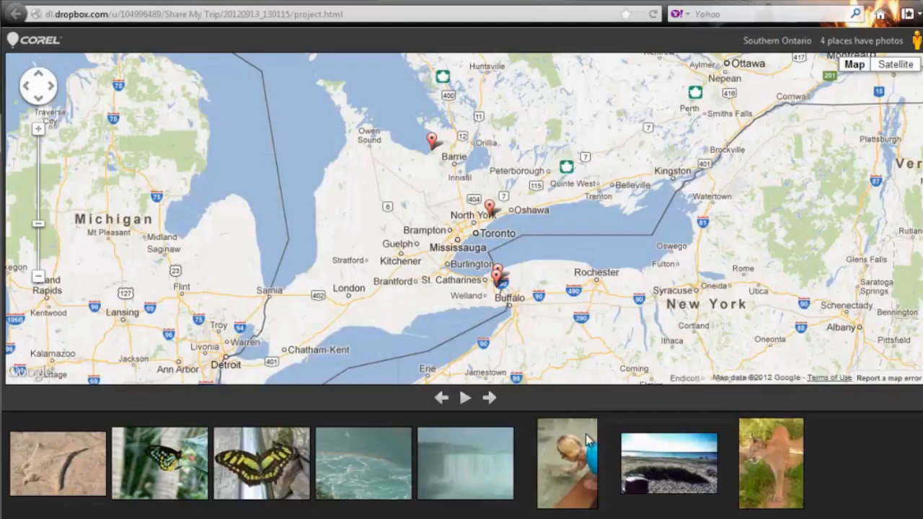
{"action": "mouse_move", "coordinate": [754, 470]}
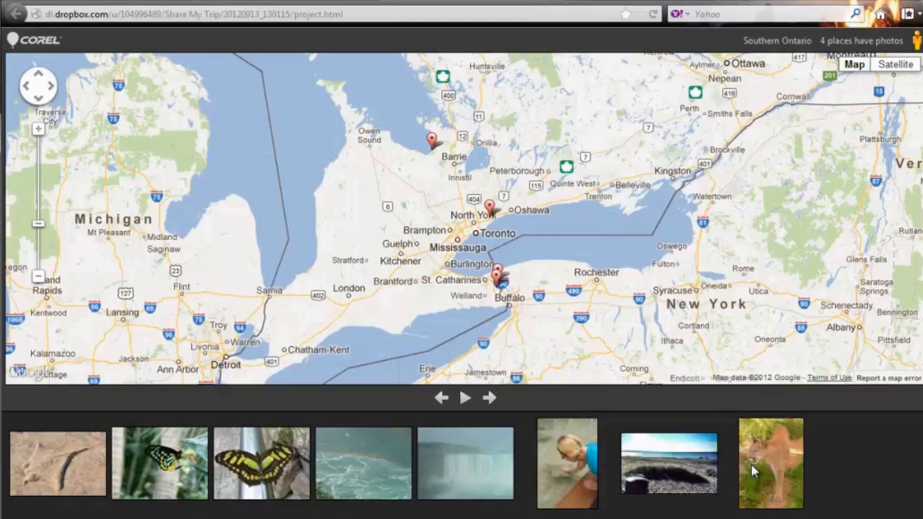
{"action": "mouse_move", "coordinate": [281, 465]}
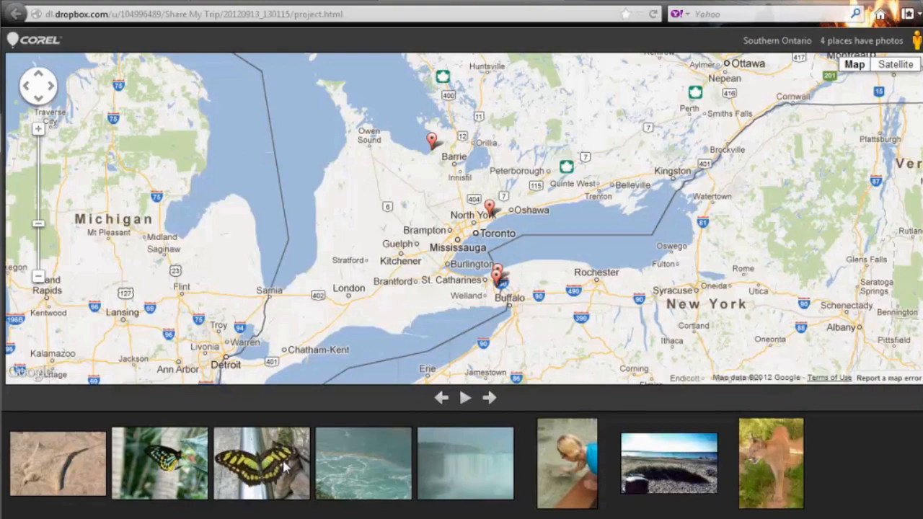
{"action": "mouse_move", "coordinate": [60, 472]}
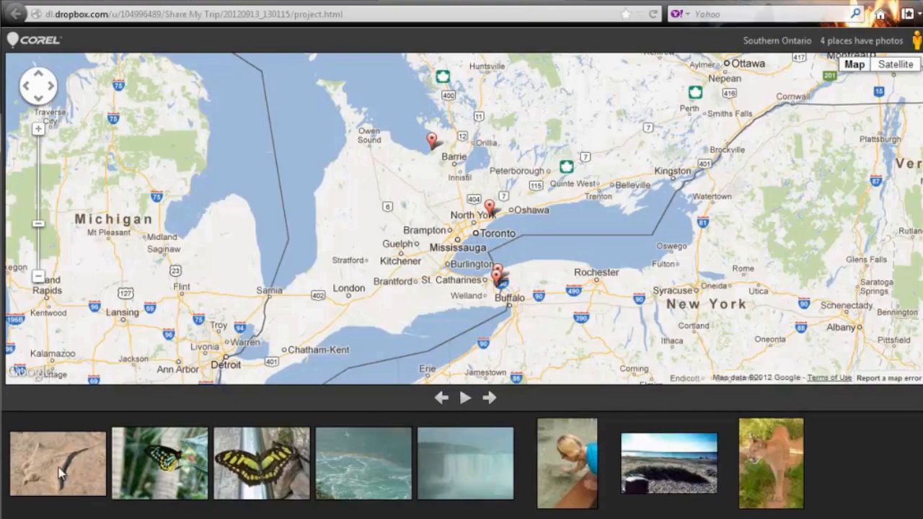
Show the sand sculpture photo at its Wasaga Beach pin with satellite imagery
{"action": "left_click", "coordinate": [57, 463]}
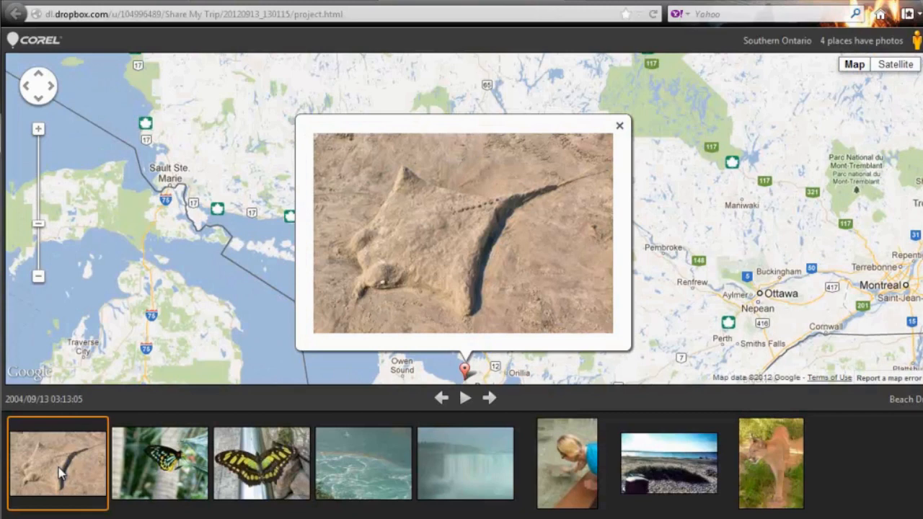
{"action": "mouse_move", "coordinate": [890, 100]}
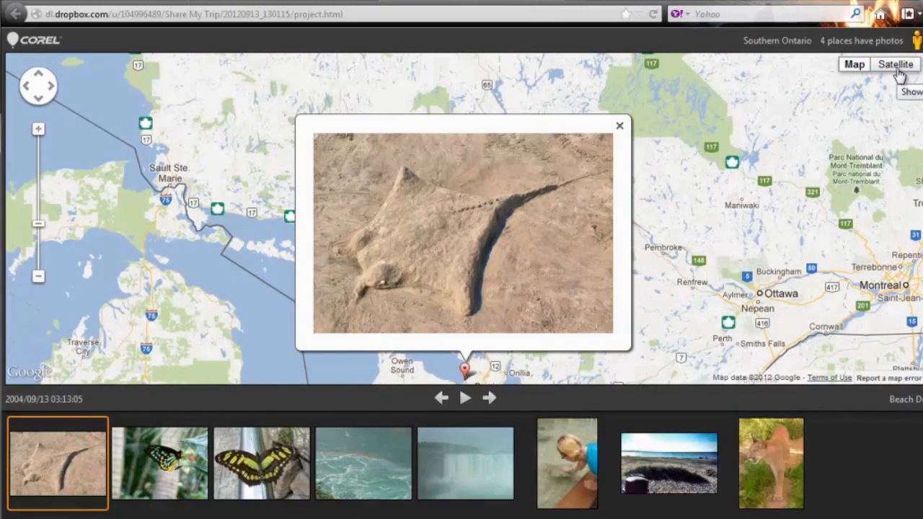
{"action": "left_click", "coordinate": [894, 64]}
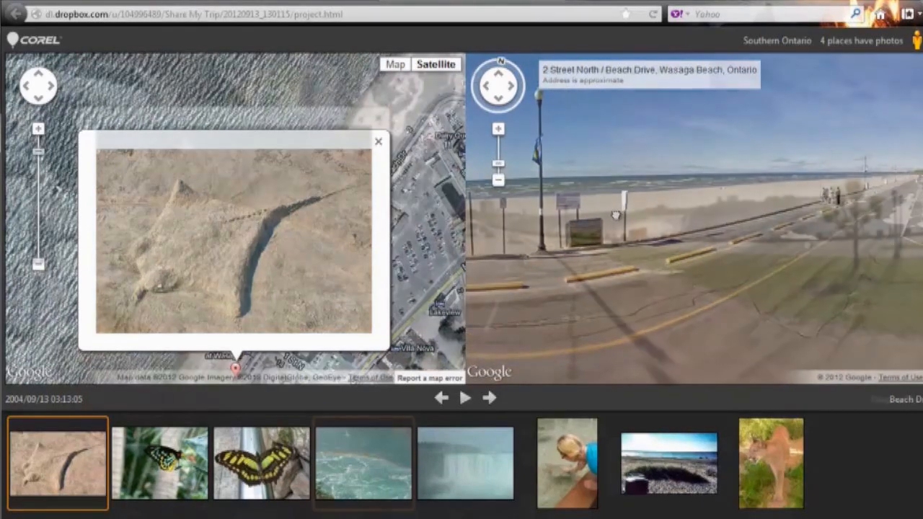
View the Niagara rainbow photo, then the cougar photo at its Zoo Road, Toronto pin
{"action": "left_click", "coordinate": [362, 461]}
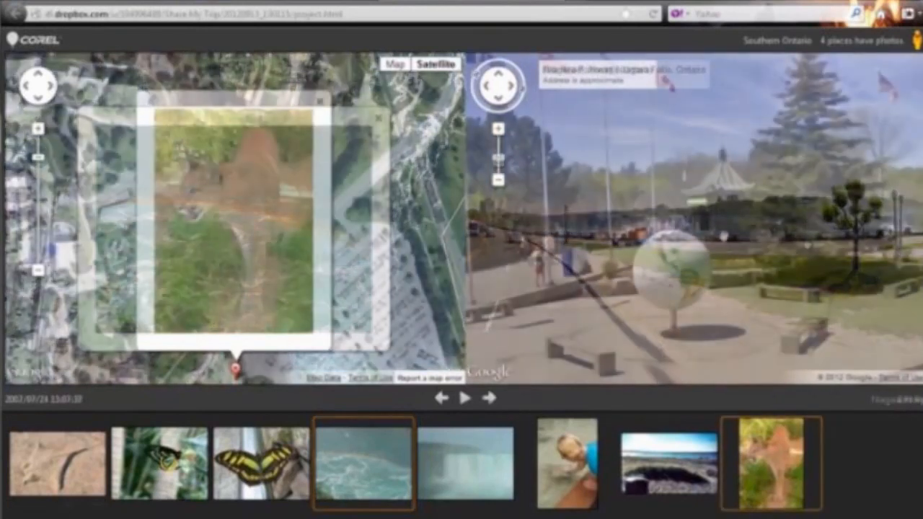
{"action": "left_click", "coordinate": [772, 462]}
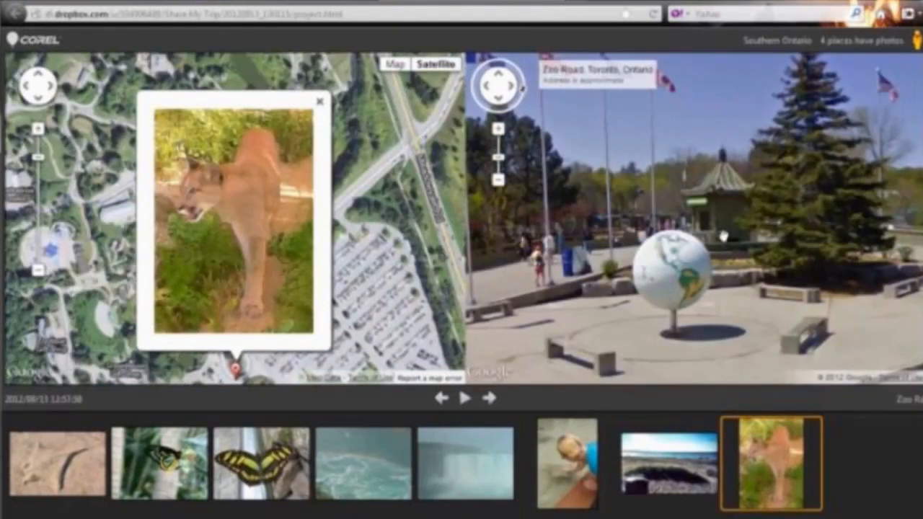